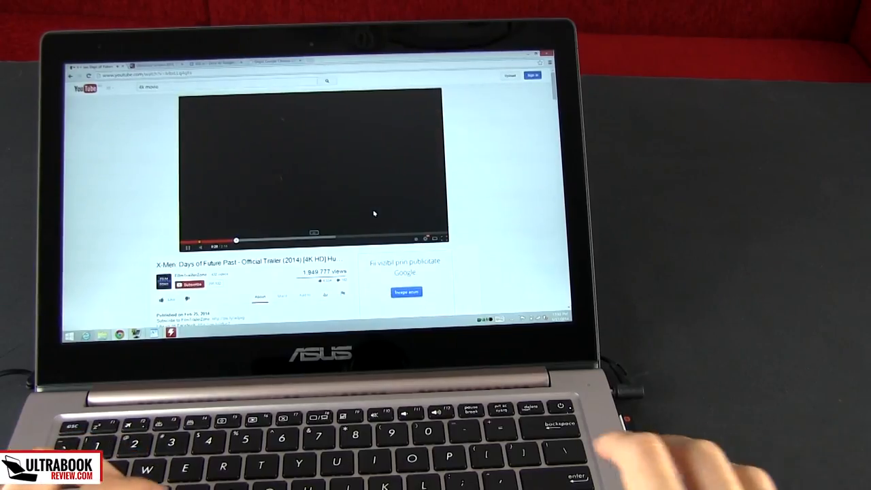
Scroll the Zenbook review from Looks and design down to the Screen section
{"action": "key", "text": "Ctrl+Alt+Delete"}
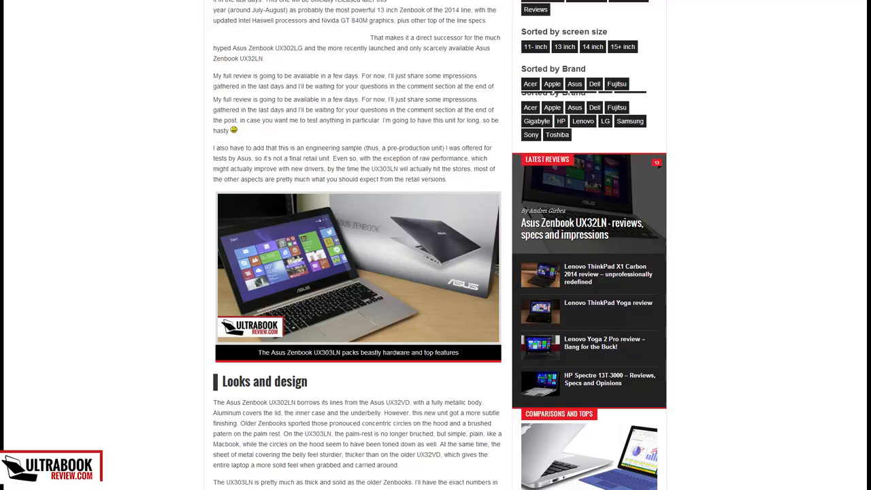
{"action": "scroll", "scroll_direction": "down", "scroll_amount": 3}
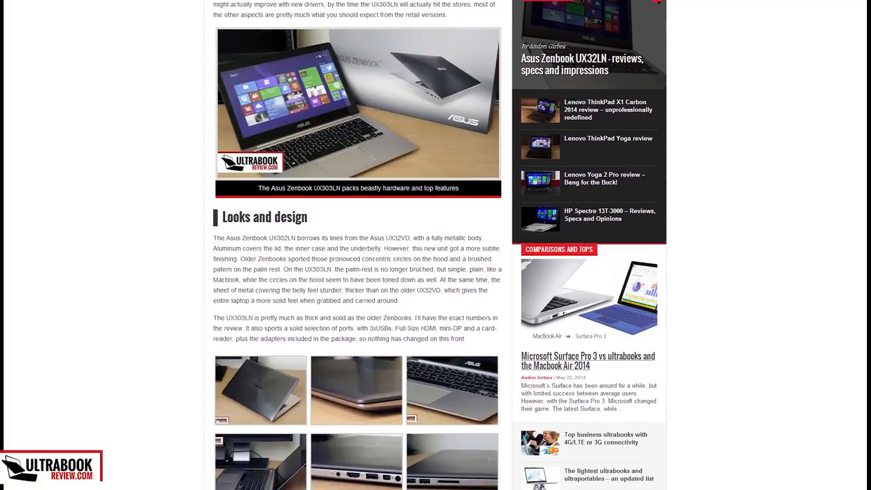
{"action": "scroll", "scroll_direction": "down", "scroll_amount": 3}
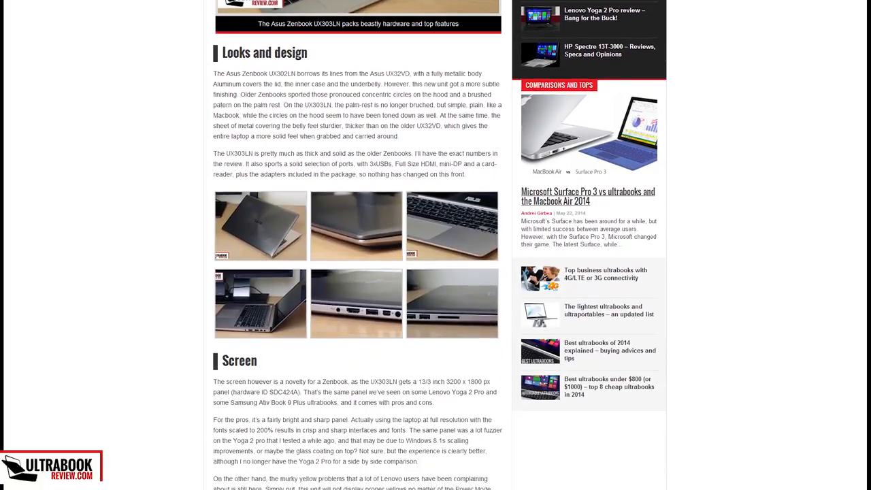
{"action": "scroll", "scroll_direction": "down", "scroll_amount": 3}
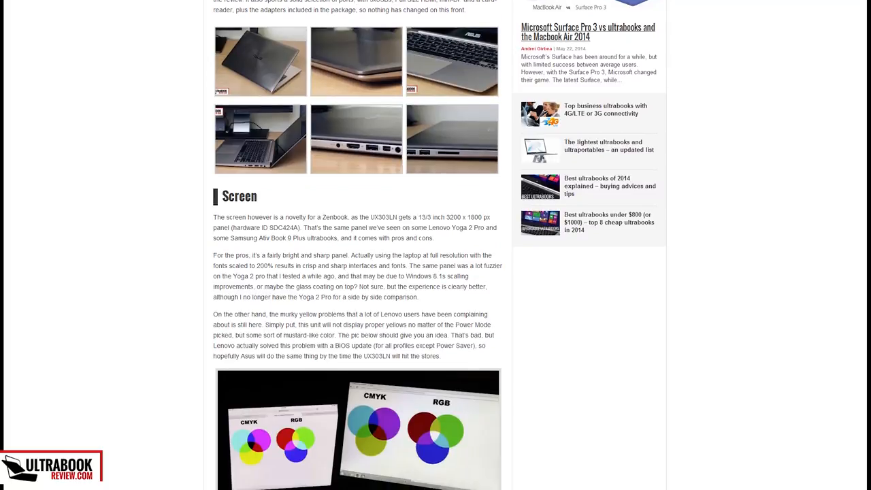